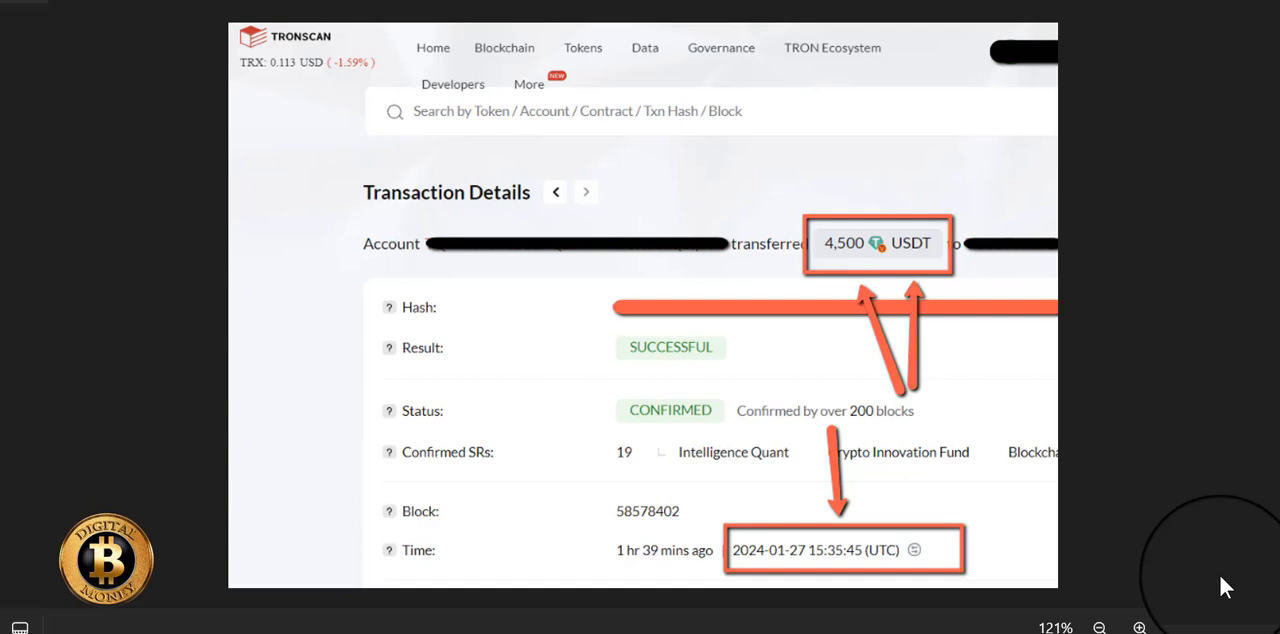
{"action": "mouse_move", "coordinate": [1222, 584]}
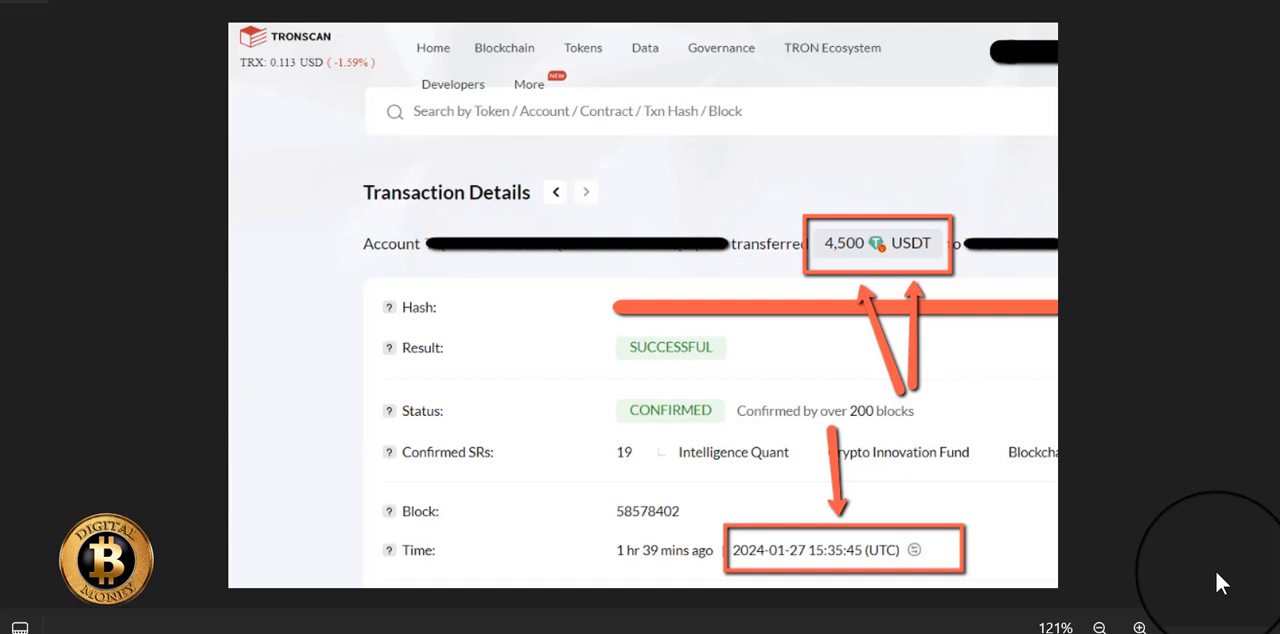
{"action": "mouse_move", "coordinate": [1008, 492]}
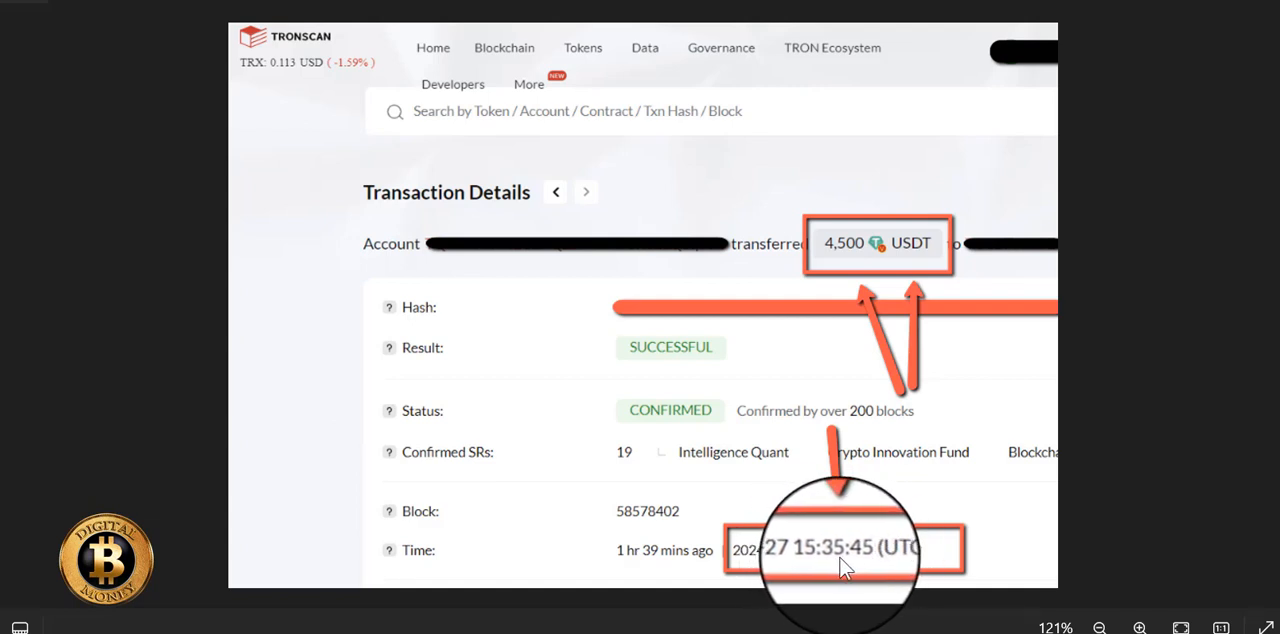
{"action": "mouse_move", "coordinate": [990, 480]}
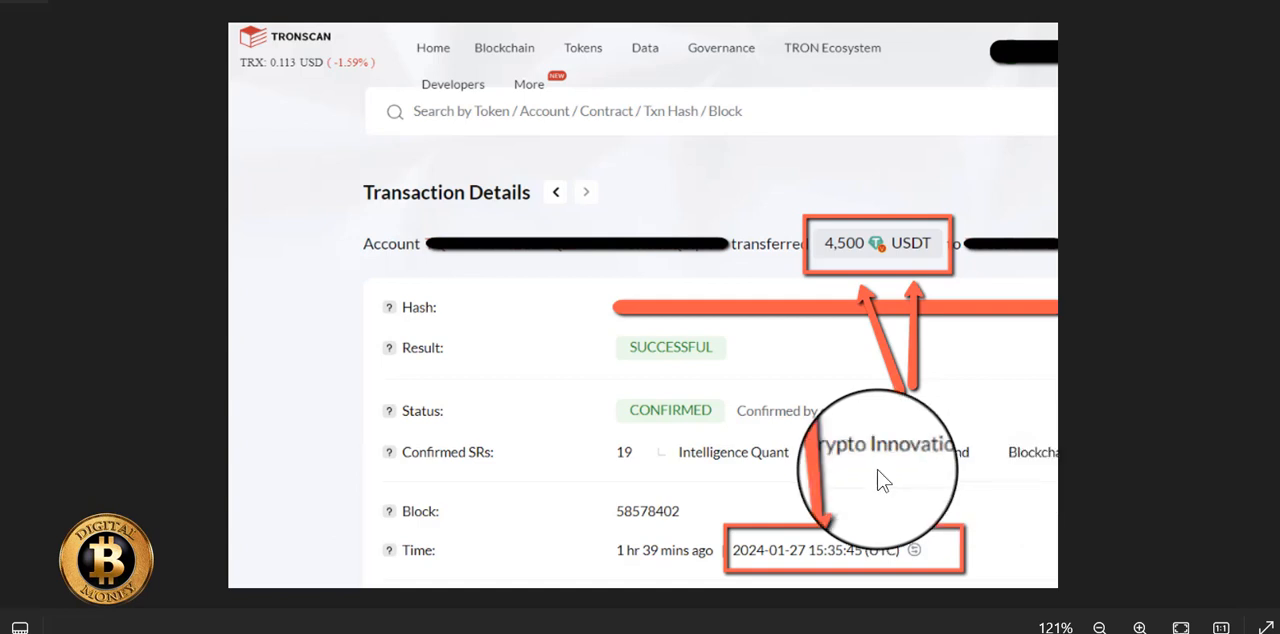
{"action": "mouse_move", "coordinate": [1064, 250]}
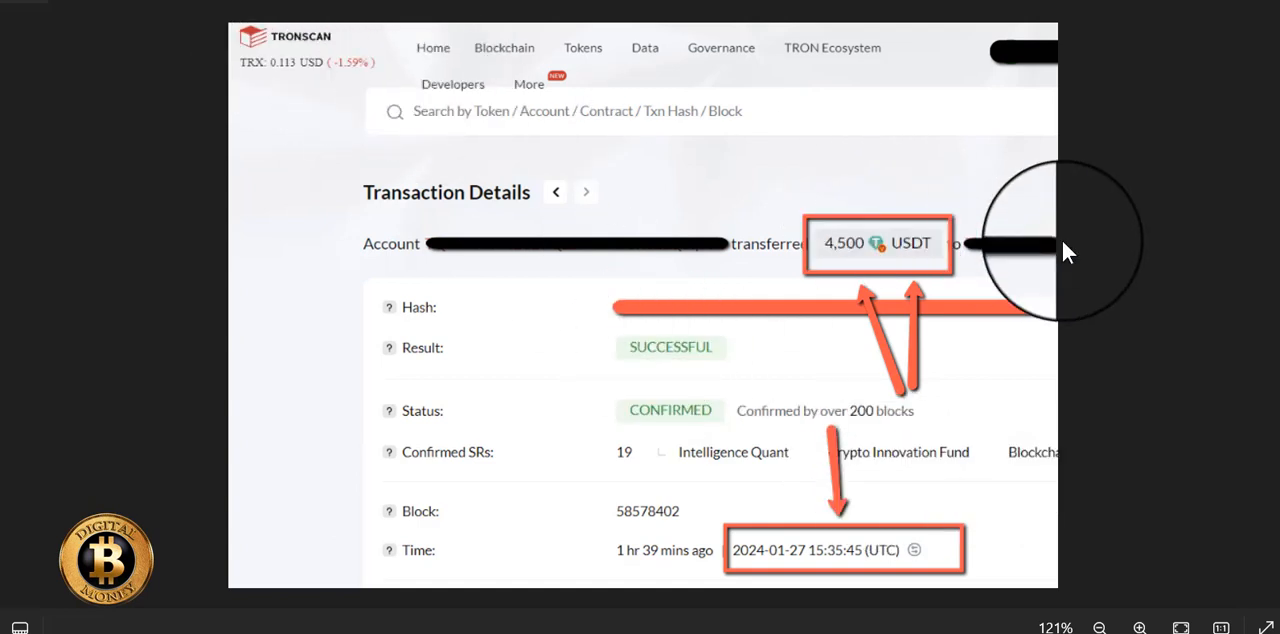
{"action": "mouse_move", "coordinate": [1176, 310]}
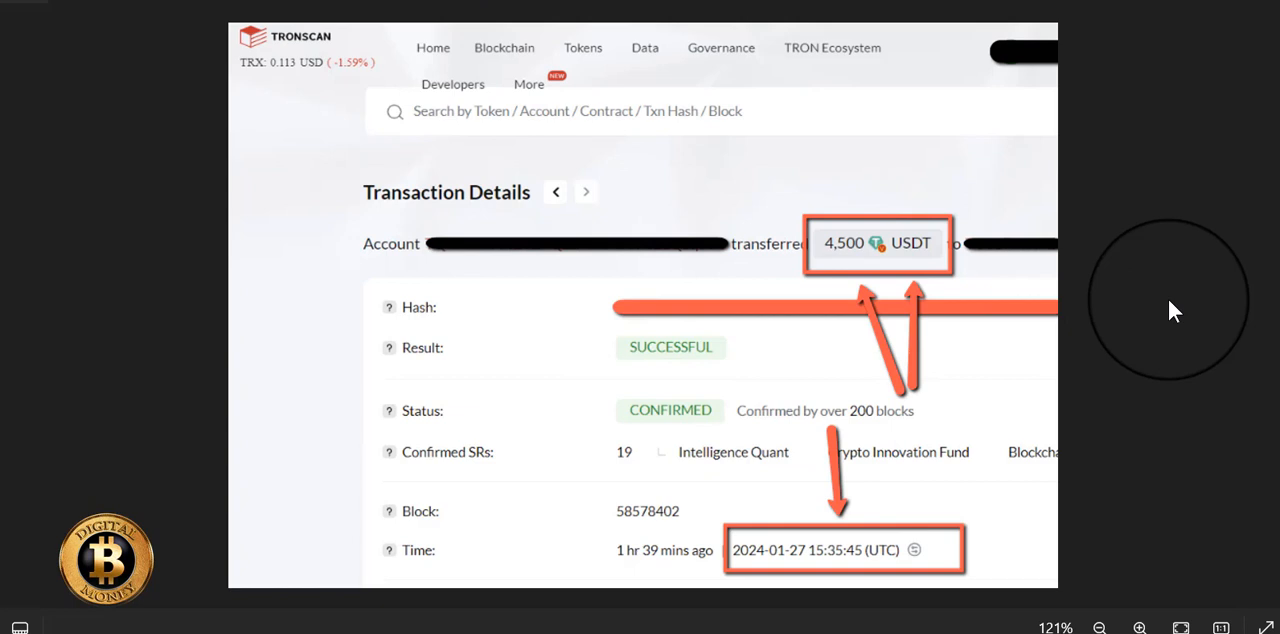